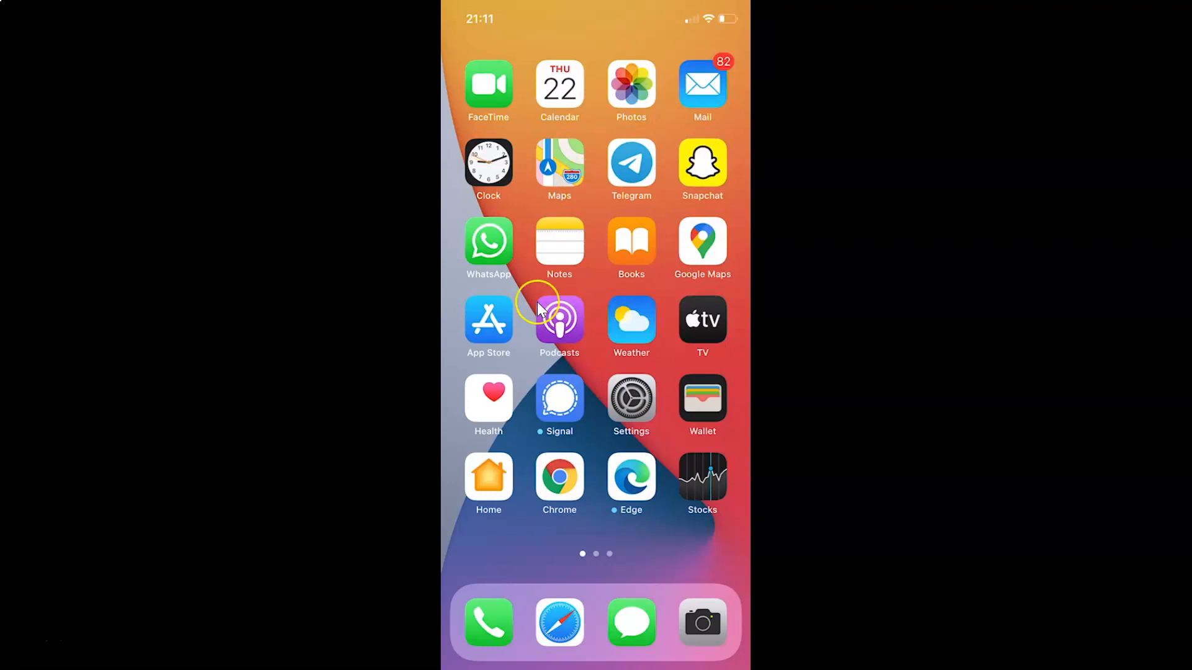
mouse_move(616, 293)
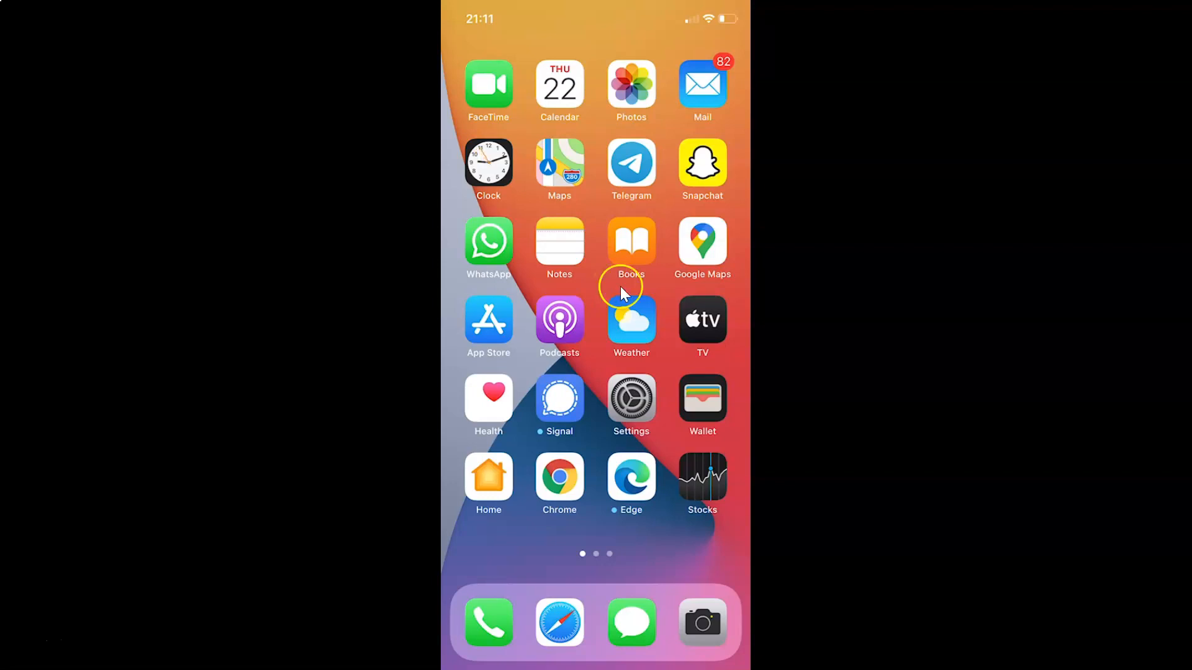
mouse_move(703, 165)
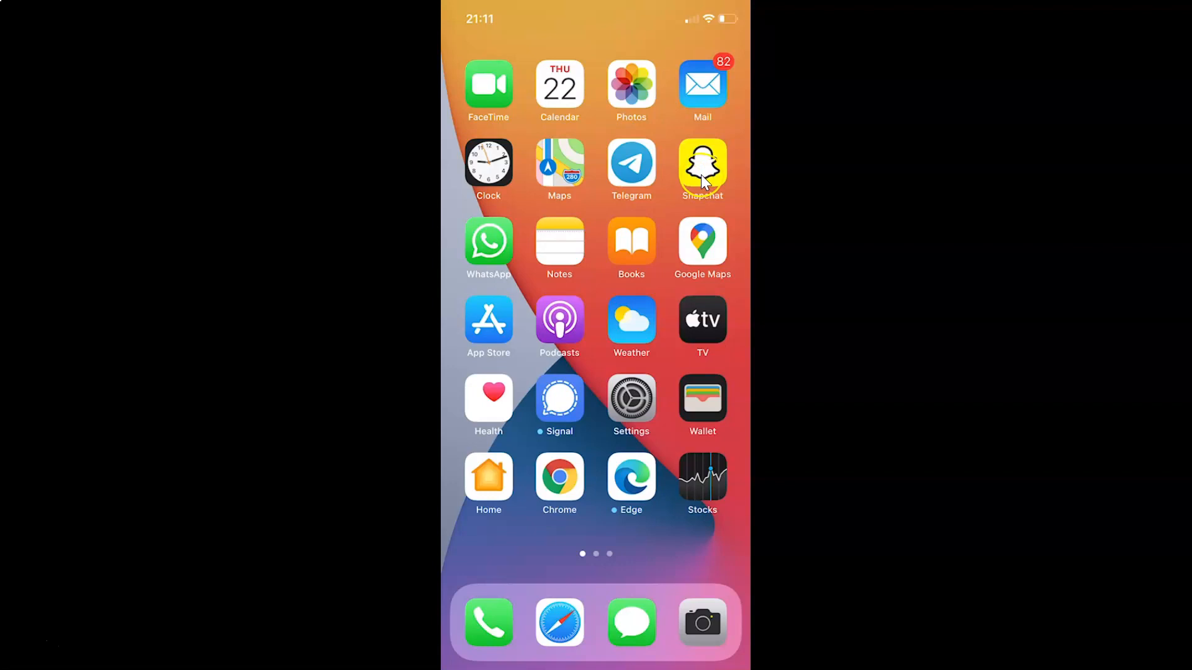
Launch Snapchat and go to my own profile page from the Bitmoji avatar
click(701, 161)
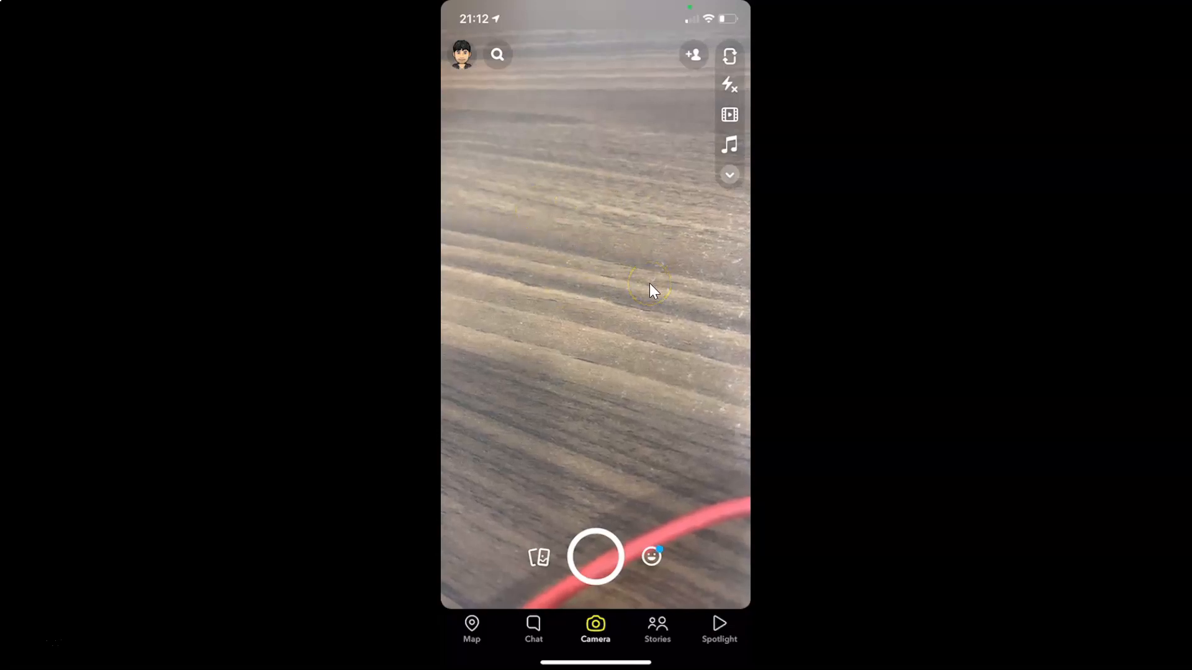
mouse_move(710, 265)
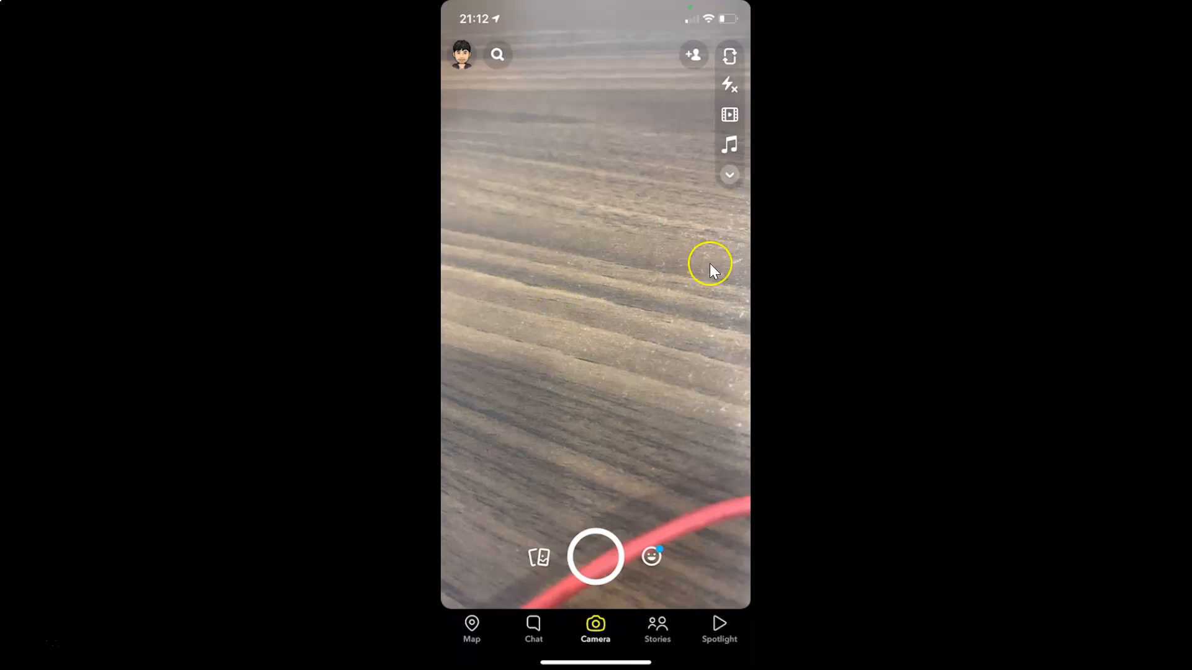
mouse_move(617, 270)
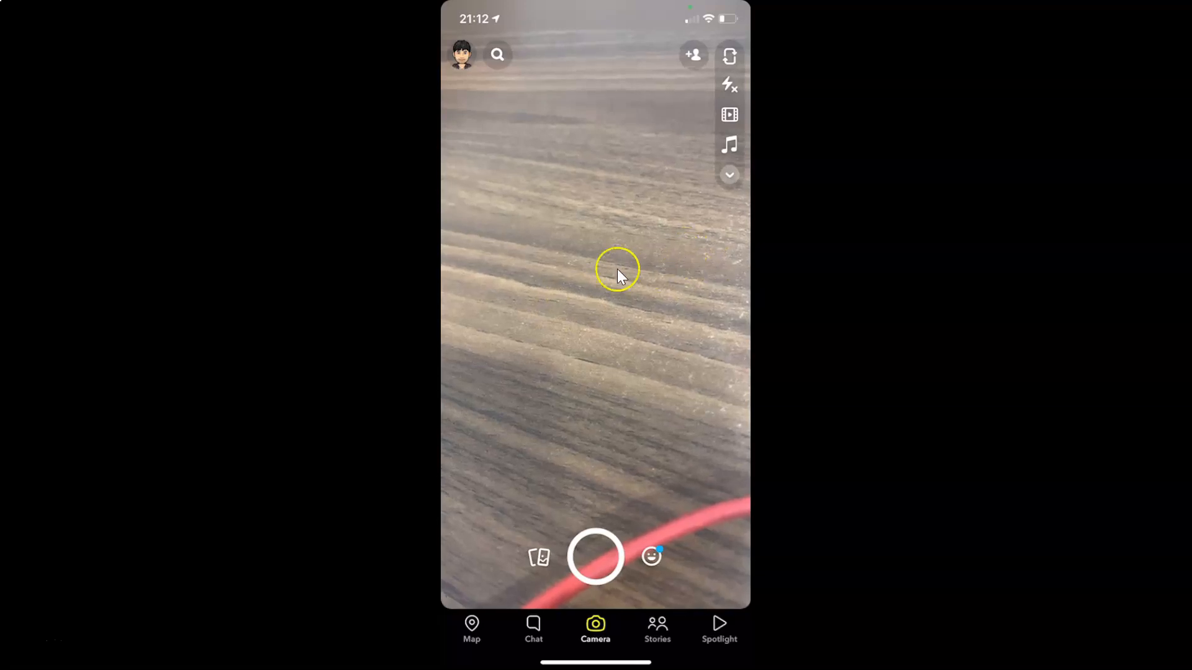
mouse_move(459, 68)
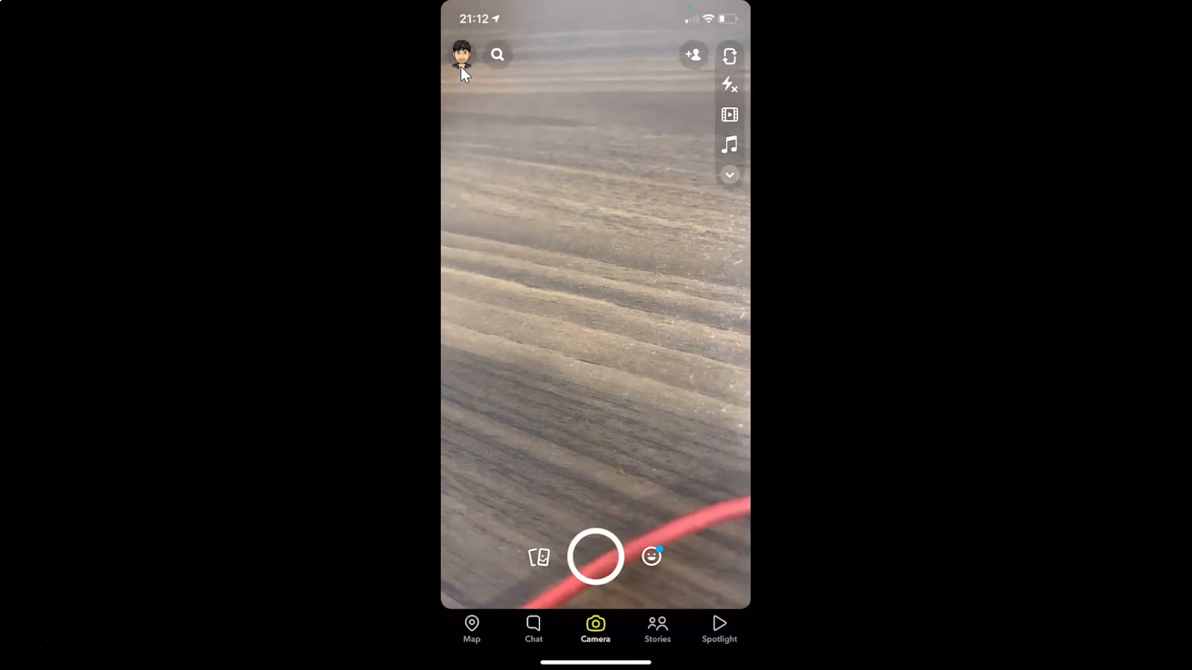
click(462, 53)
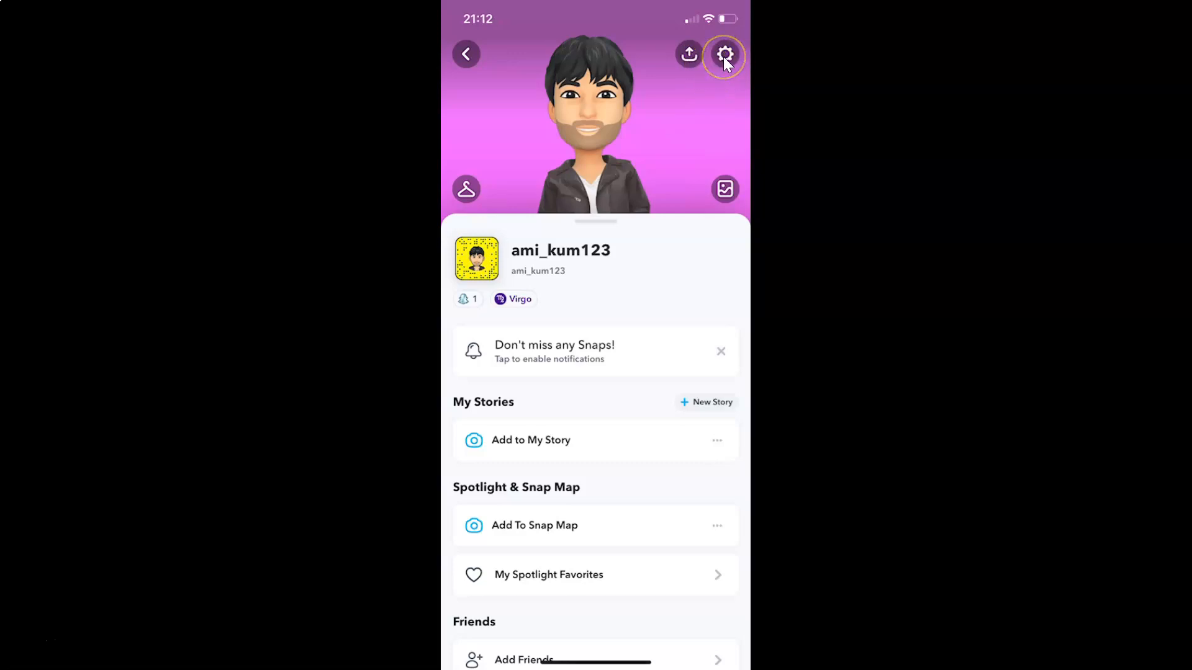
Go into Settings via the gear icon and scroll to the Account Actions section
click(724, 55)
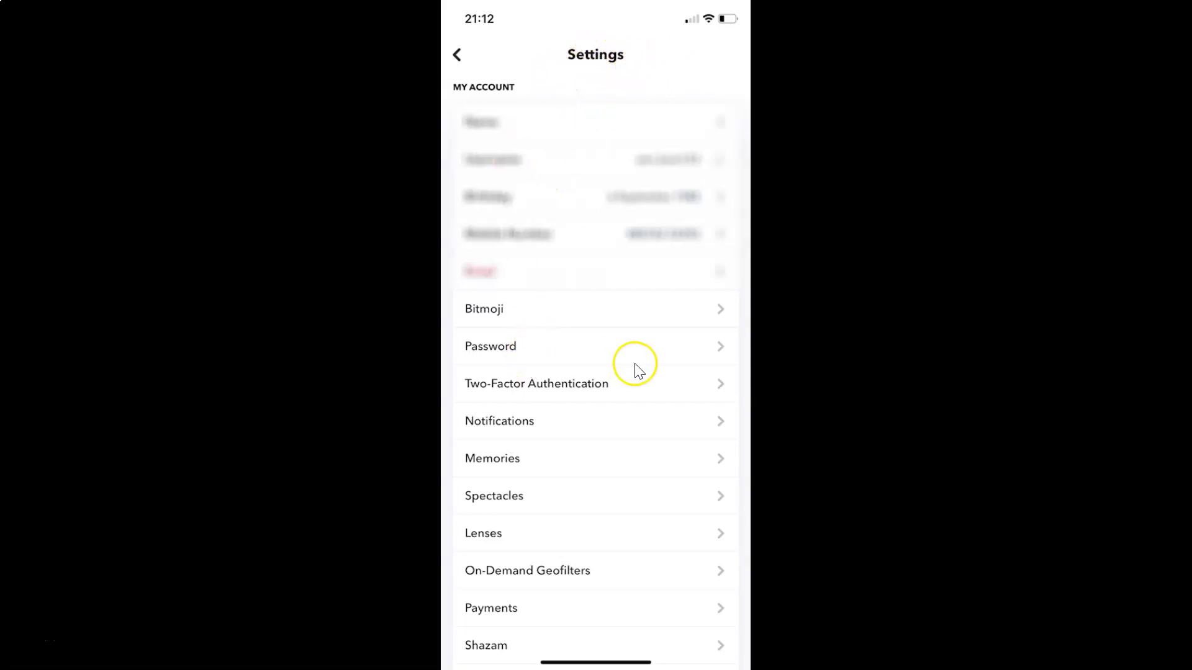
mouse_move(630, 303)
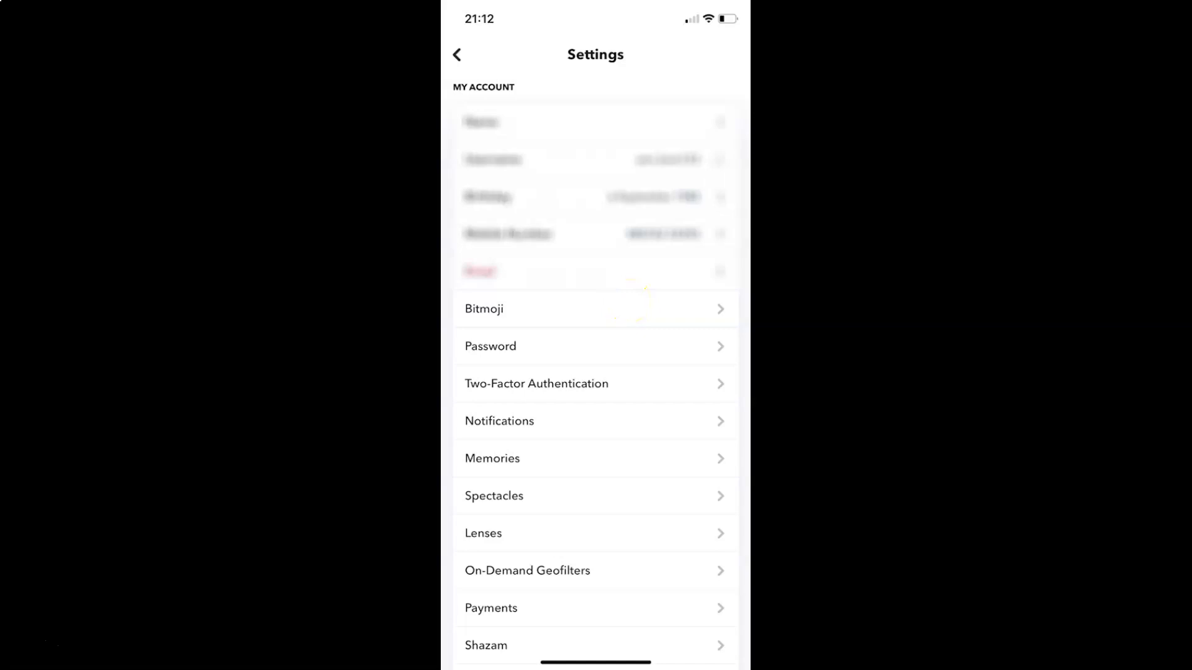
scroll(down, 3)
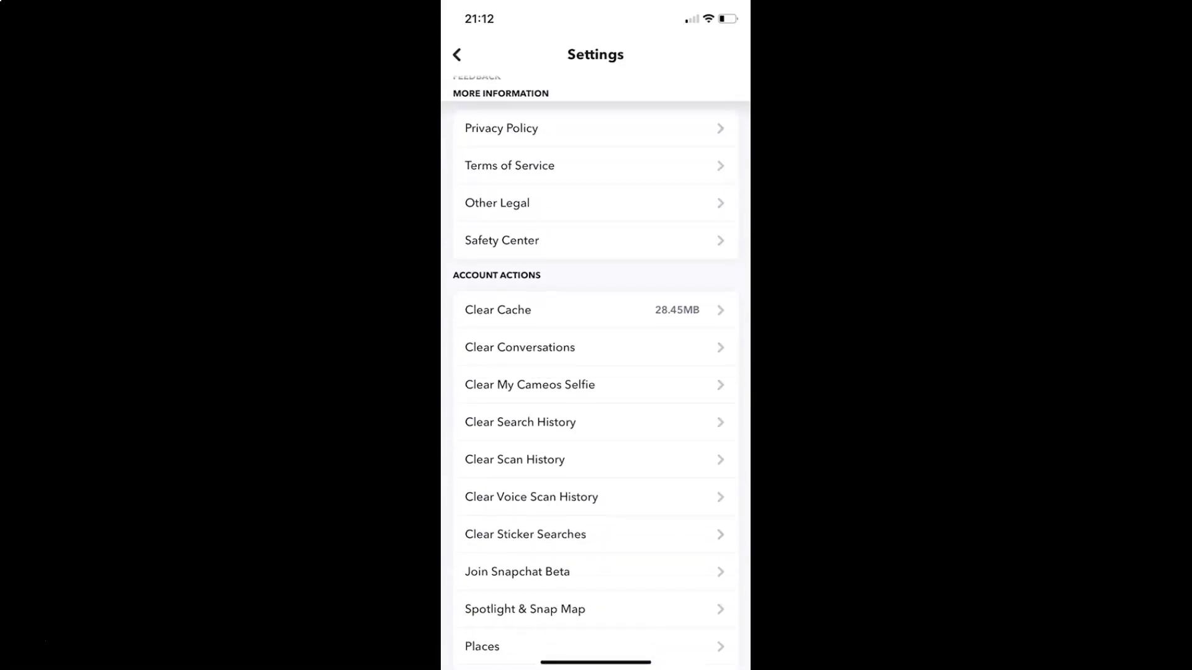
scroll(down, 3)
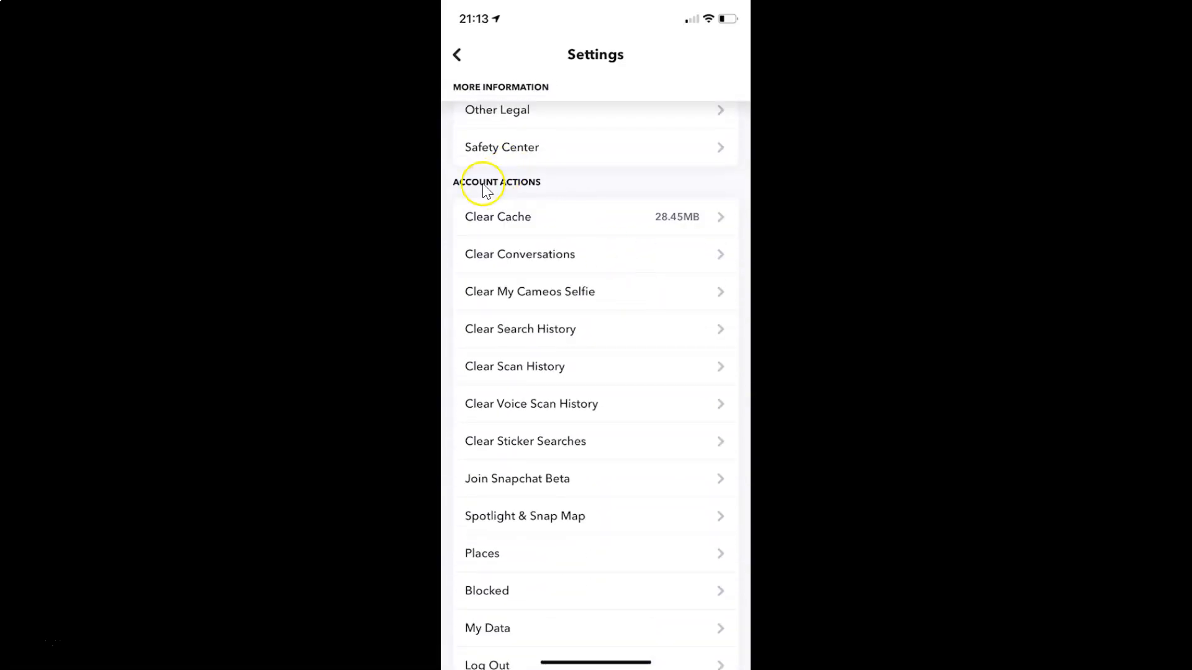
mouse_move(524, 369)
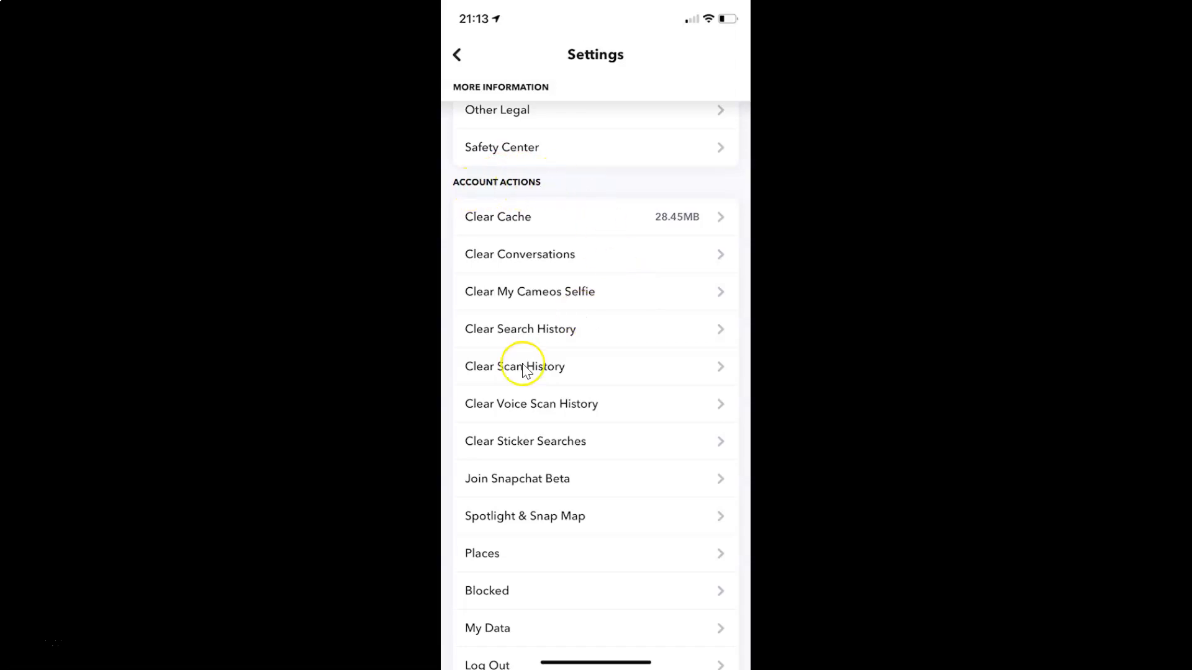
mouse_move(601, 340)
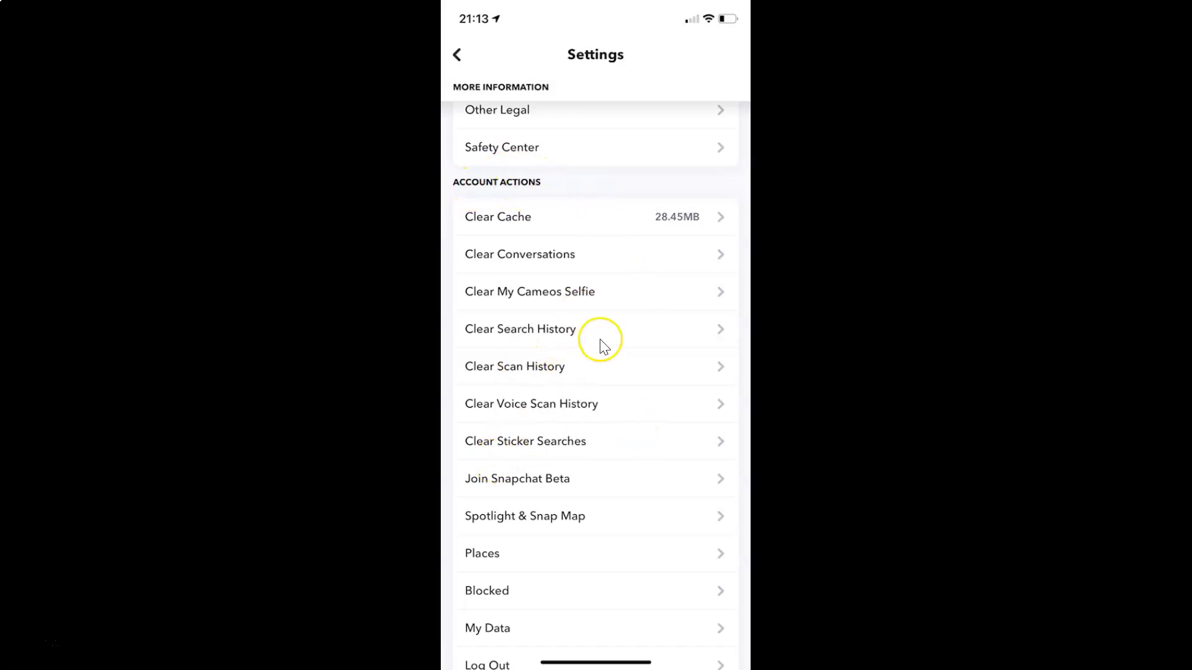
mouse_move(494, 380)
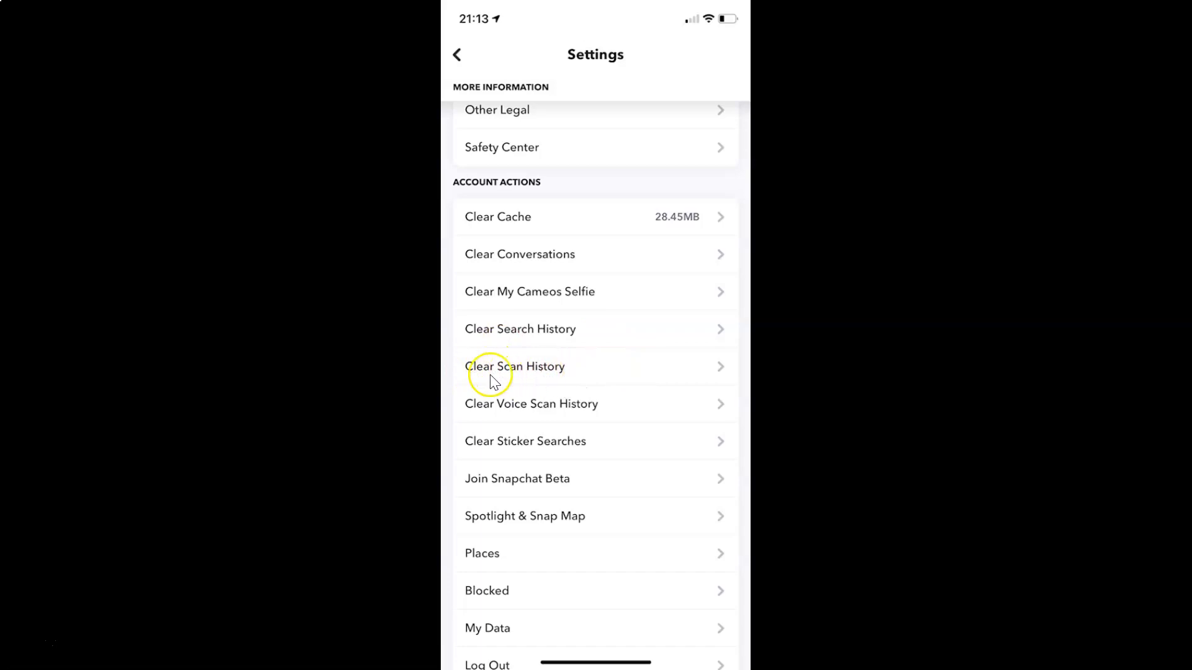
mouse_move(598, 368)
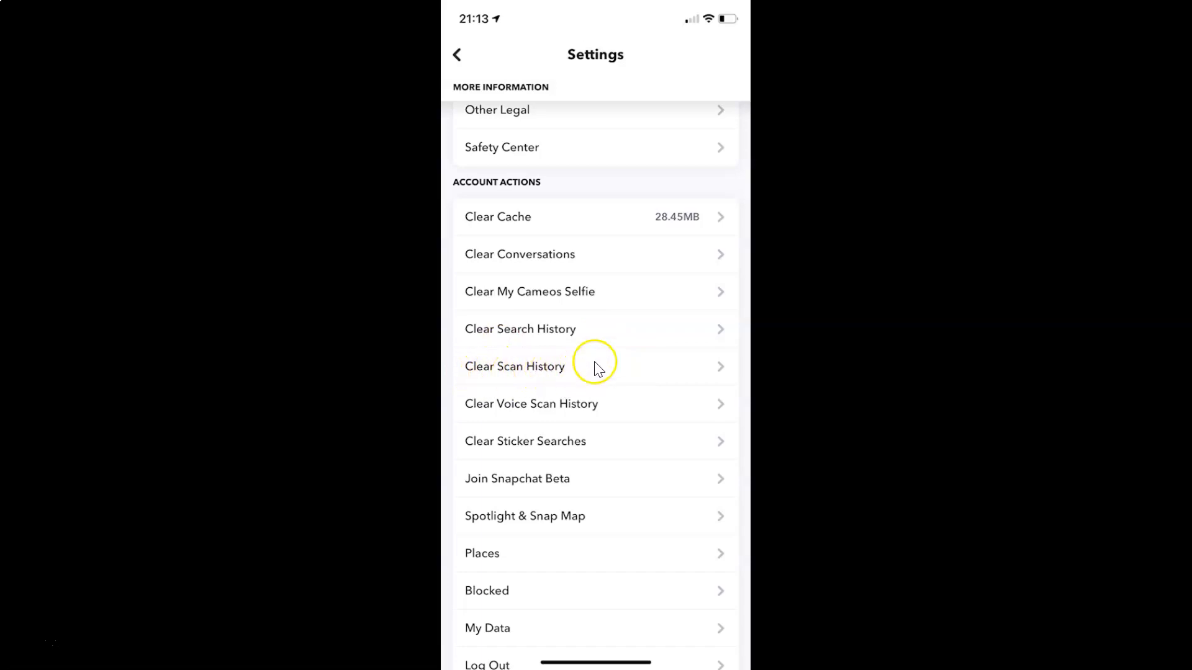
mouse_move(521, 373)
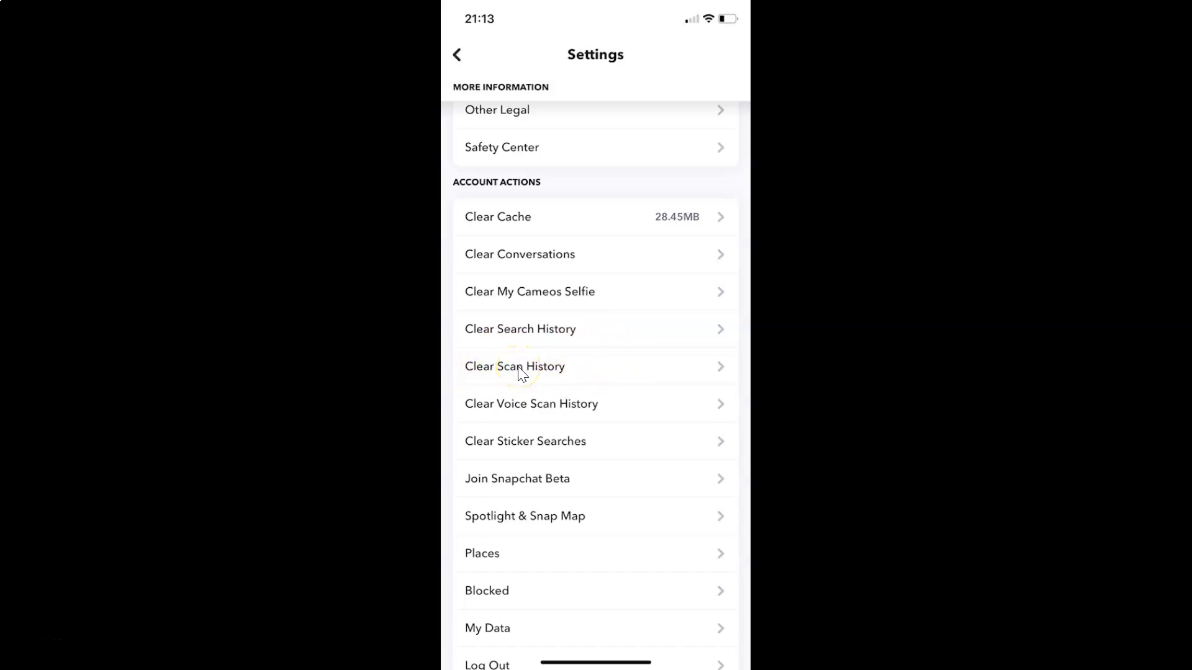
Choose Clear Scan History under Account Actions to bring up its confirmation prompt
click(514, 366)
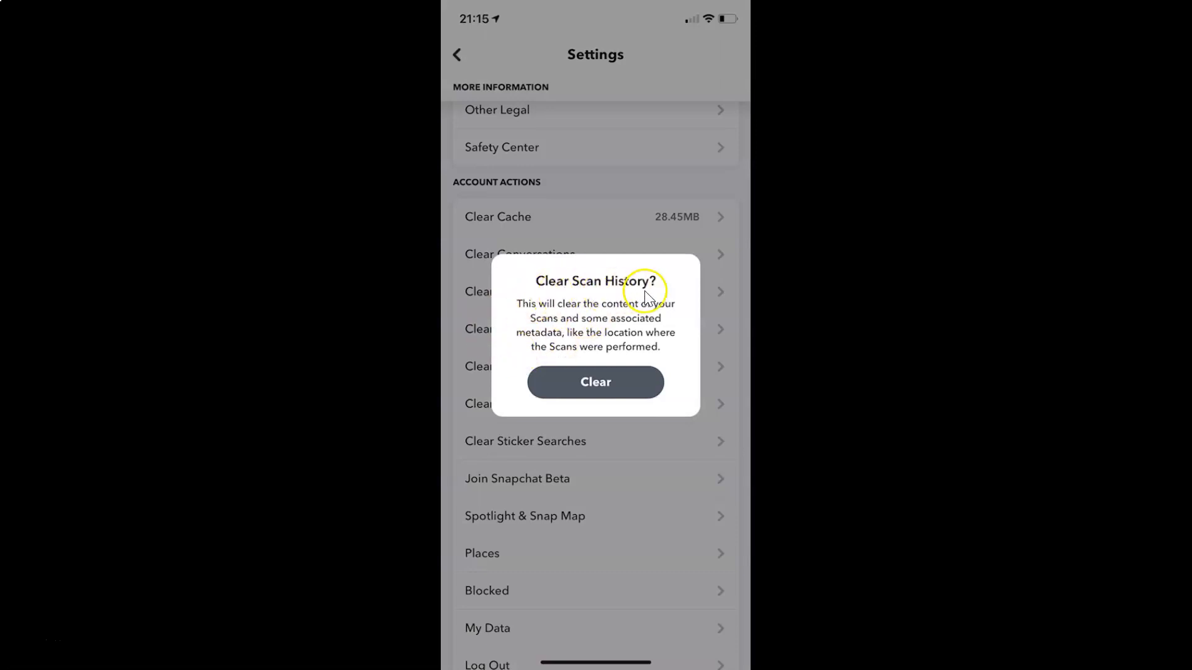
mouse_move(623, 316)
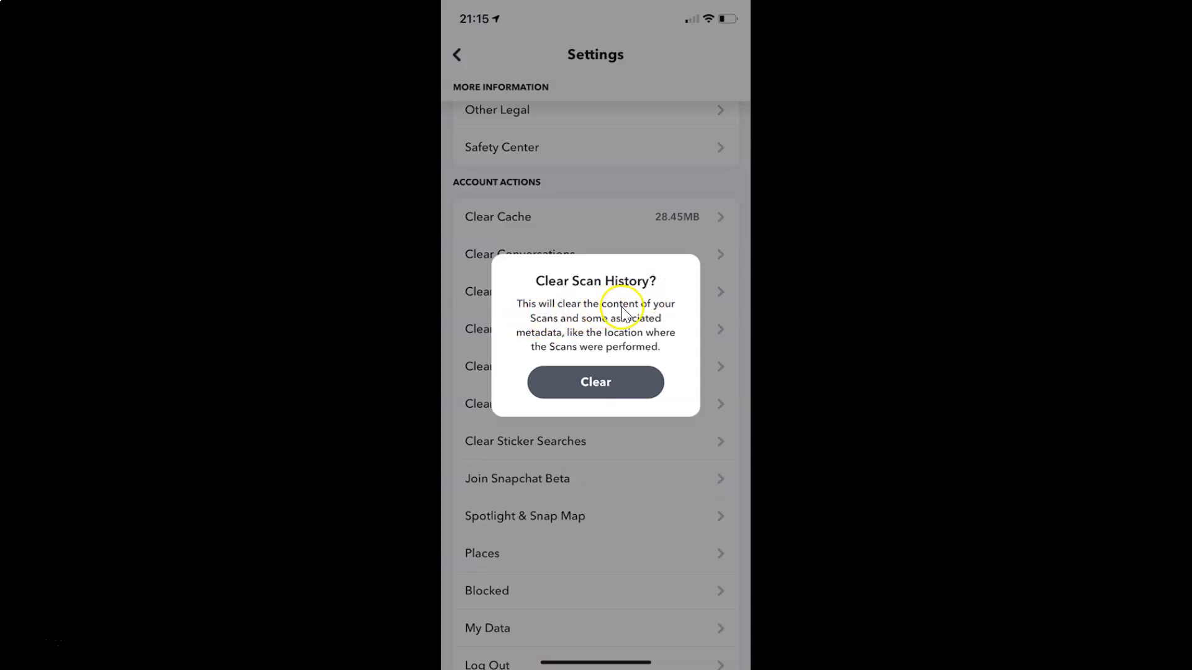
mouse_move(561, 330)
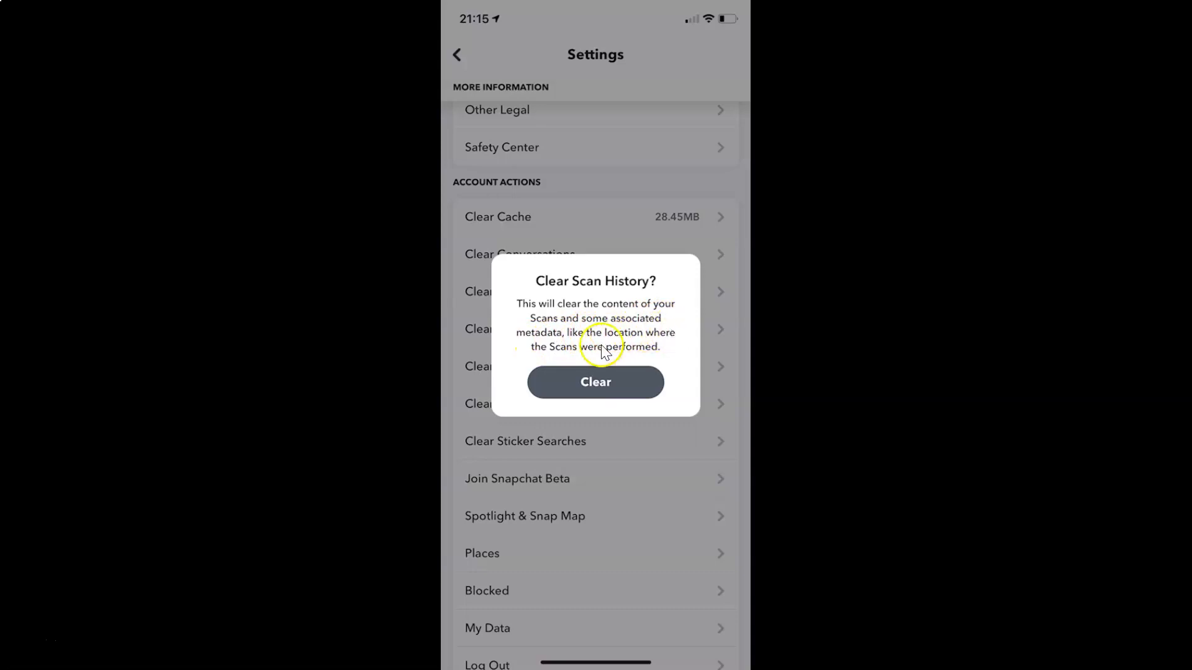
mouse_move(649, 354)
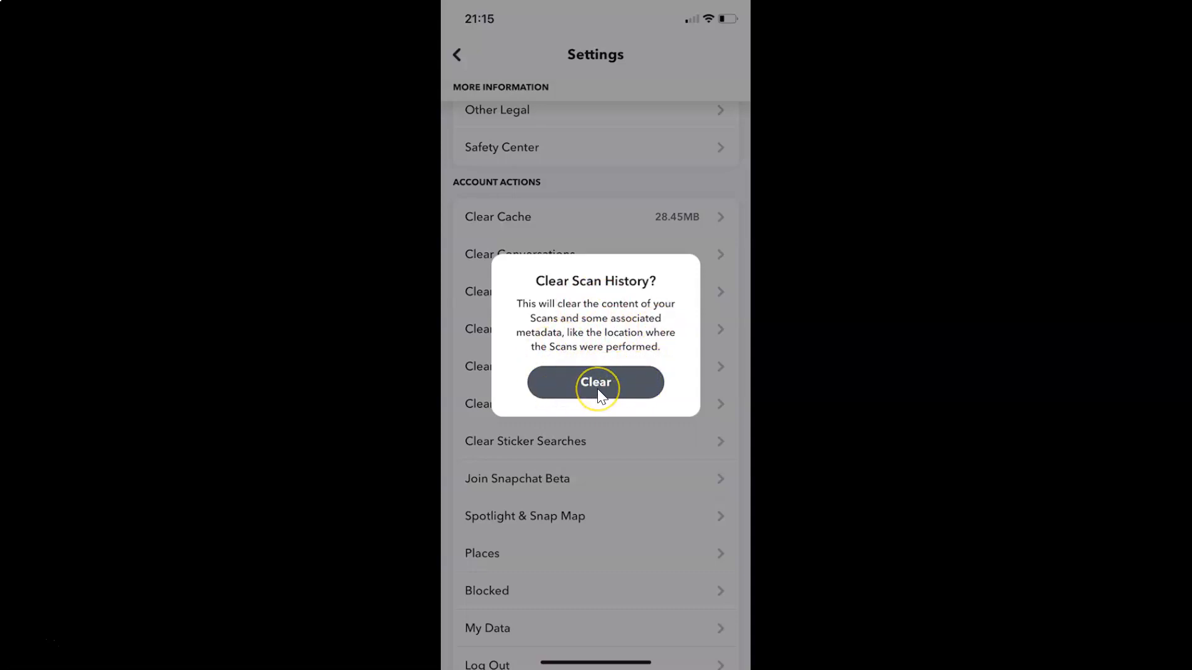
Confirm Clear so the scan history is removed and the account actions list returns
click(594, 383)
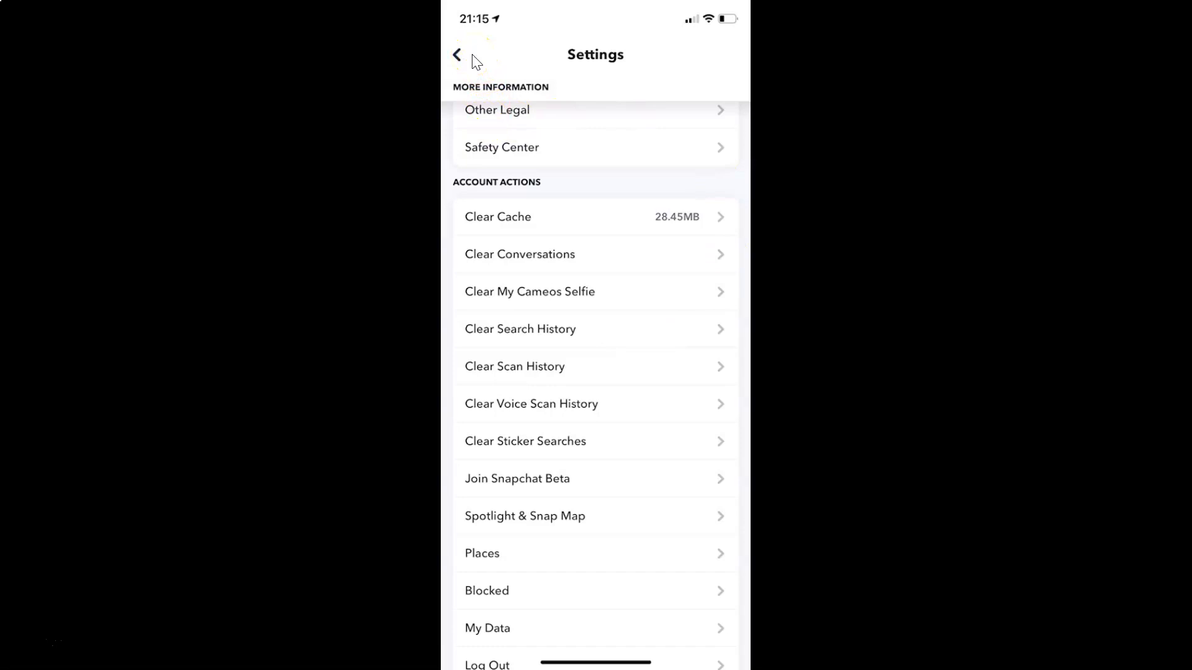
Leave Settings and the profile page to return to the live camera screen
click(456, 53)
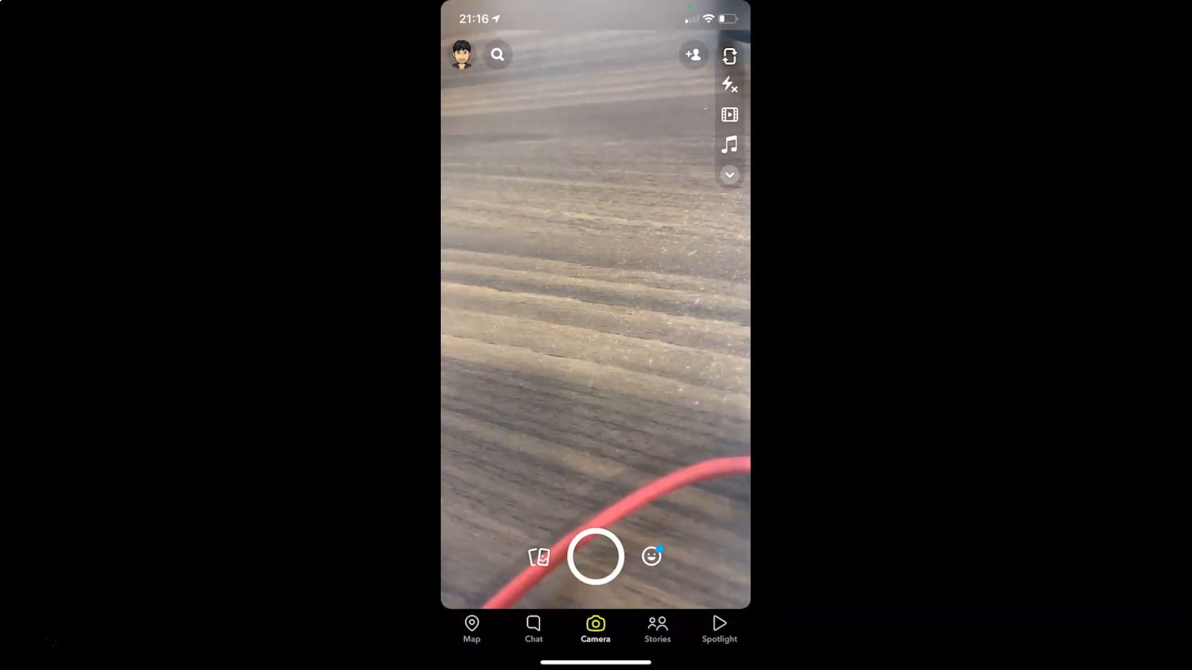
click(619, 293)
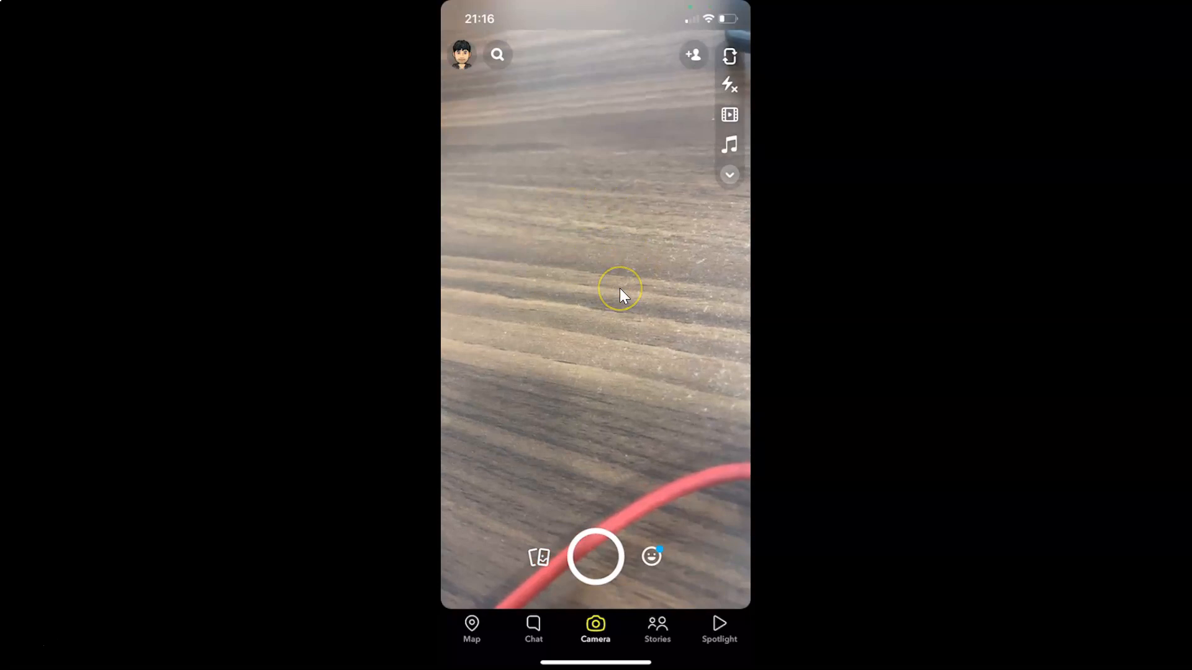